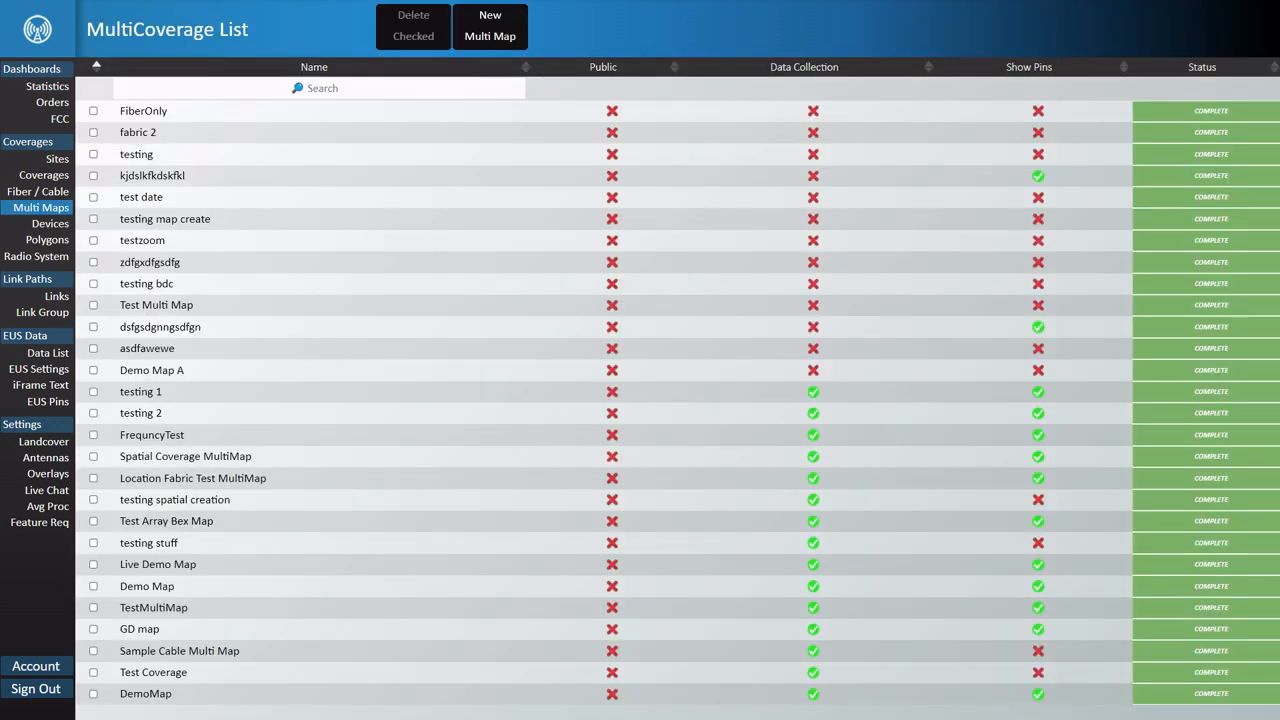
Begin a new multi-coverage map from the New Multi Map option
click(490, 36)
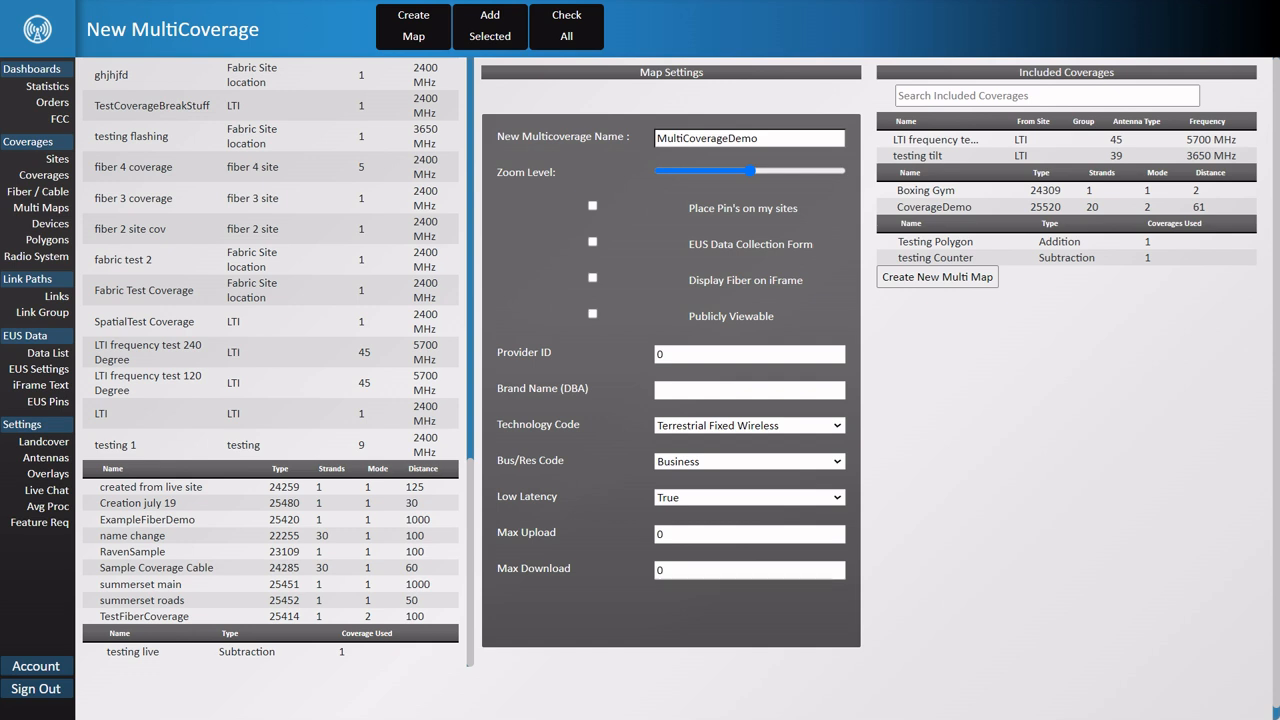
Enable pins on my sites, the EUS data collection form, and fiber display on the iFrame
click(592, 205)
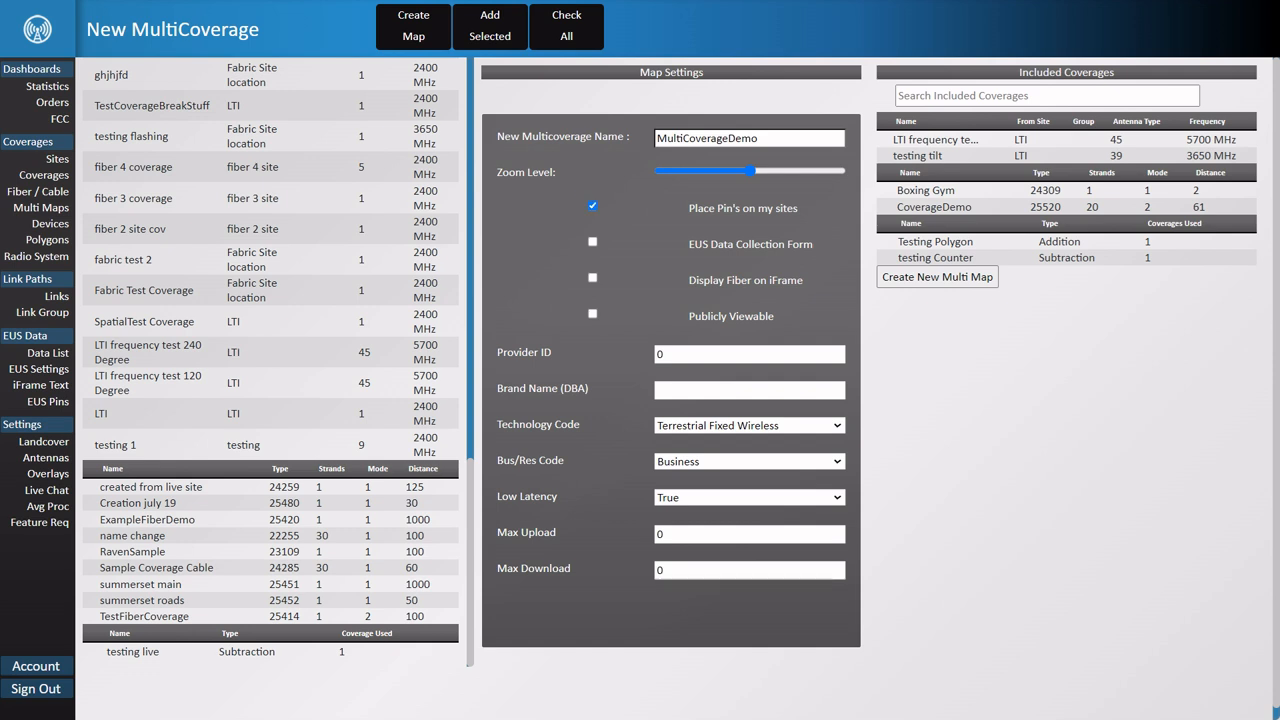
click(592, 241)
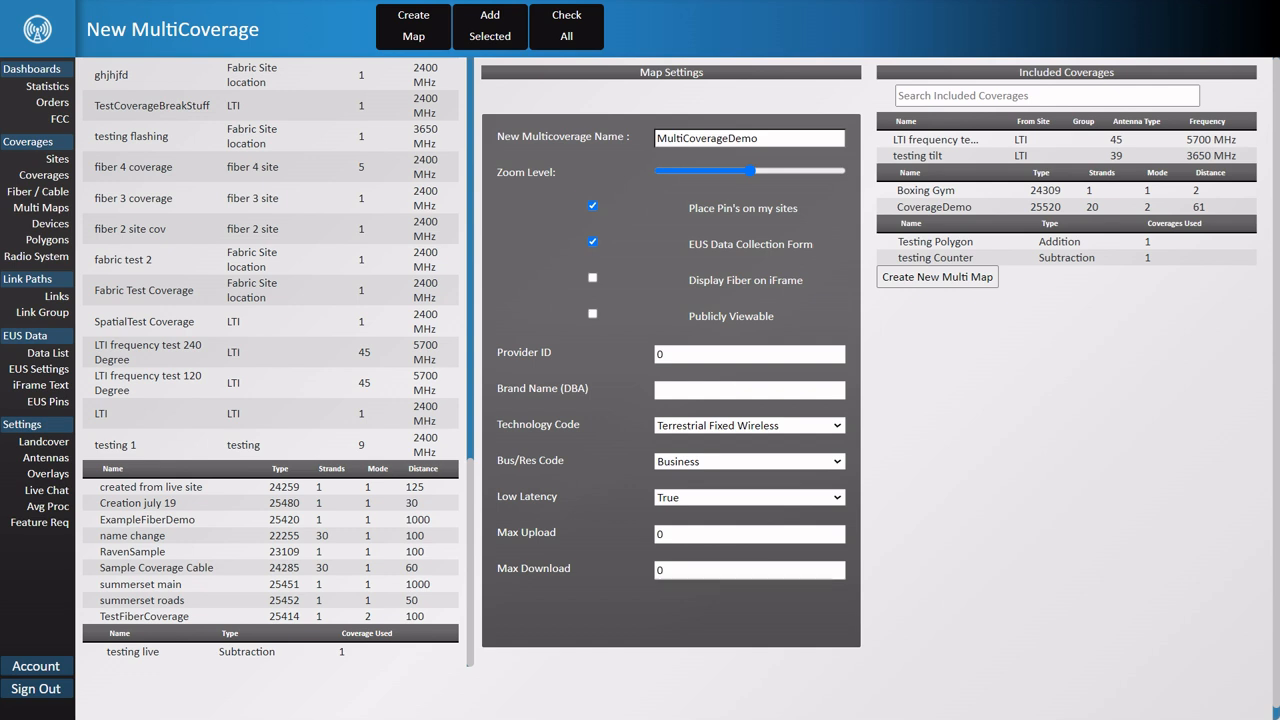
click(592, 277)
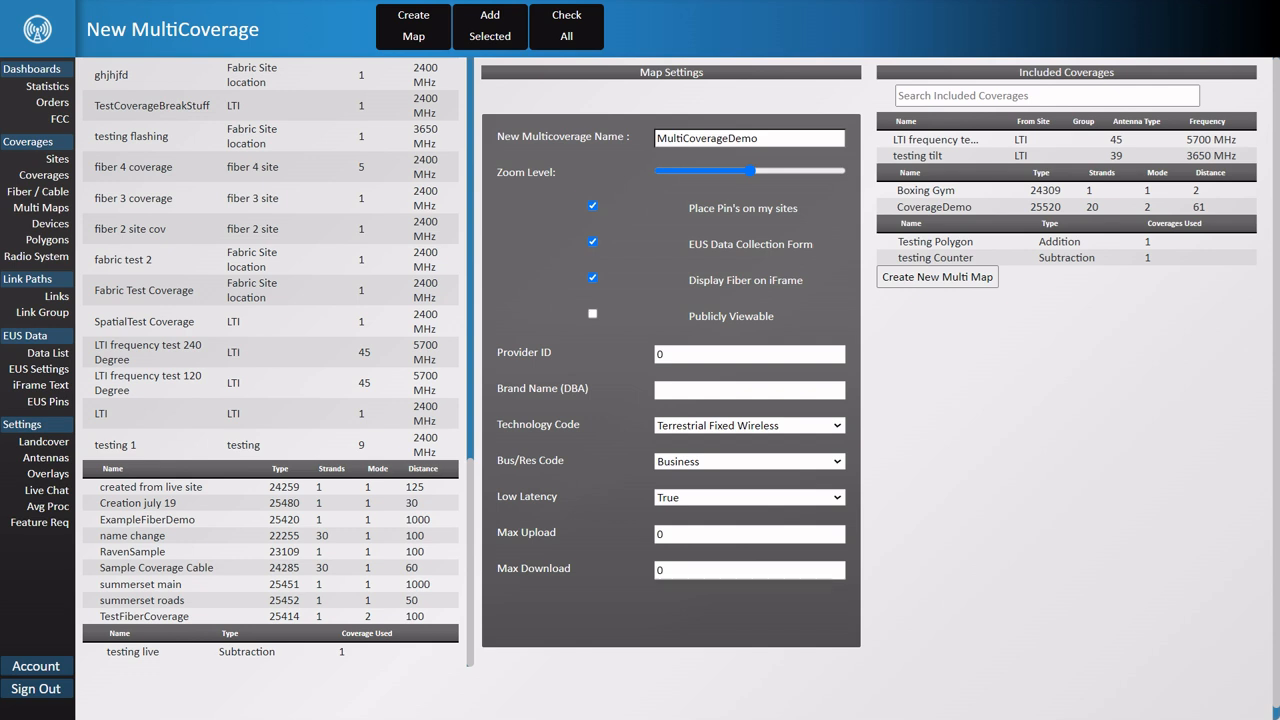
click(592, 314)
text(5)
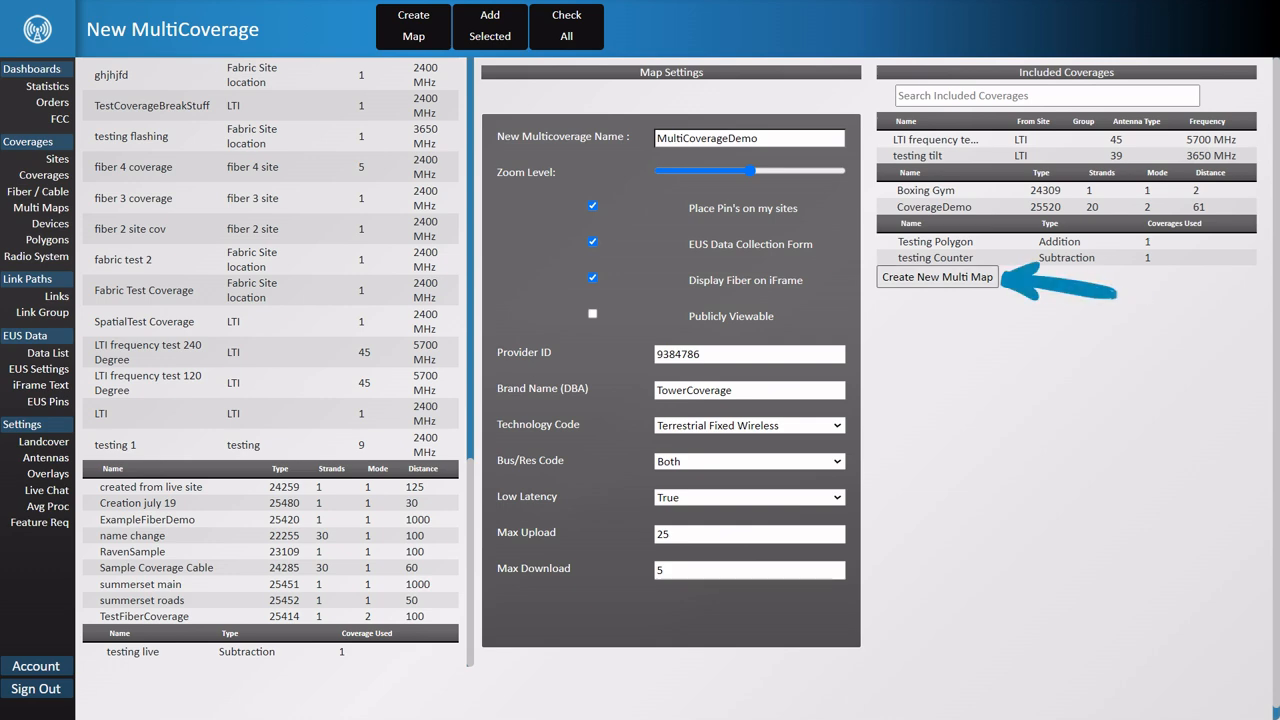
Create MultiCoverageDemo with provider ID 9384786, brand TowerCoverage, code Both, speeds 25/5
click(936, 277)
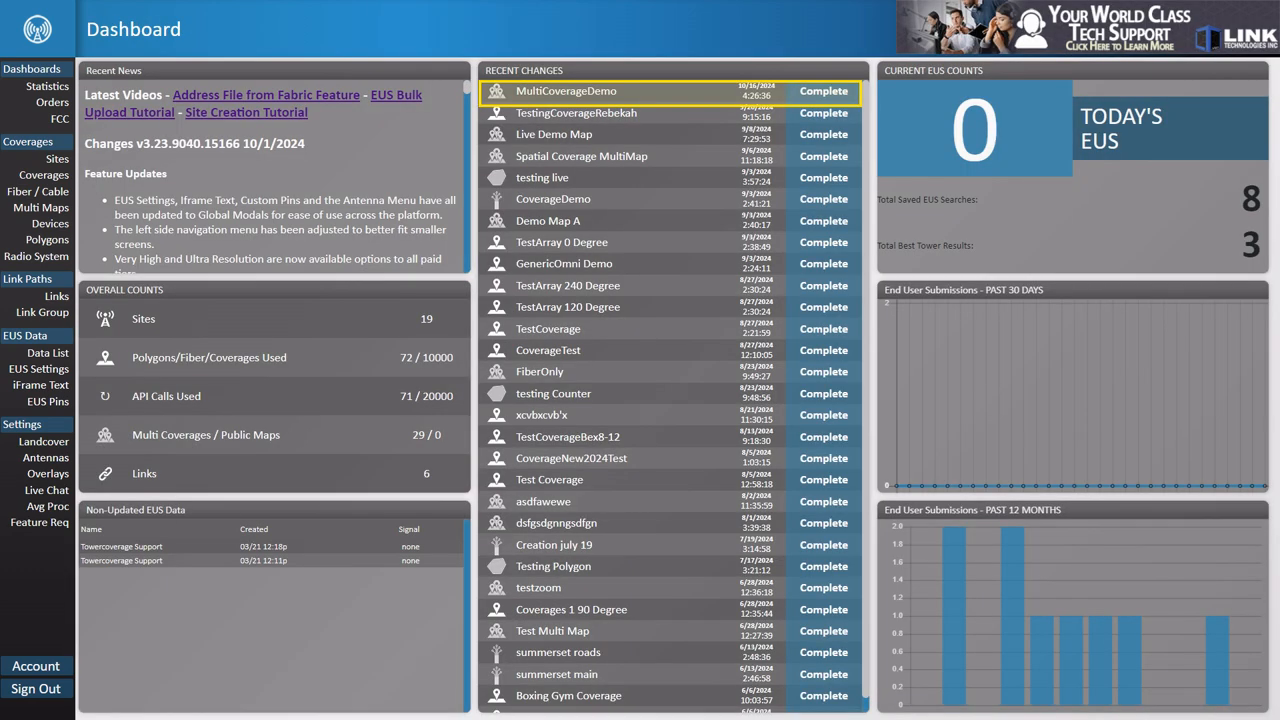